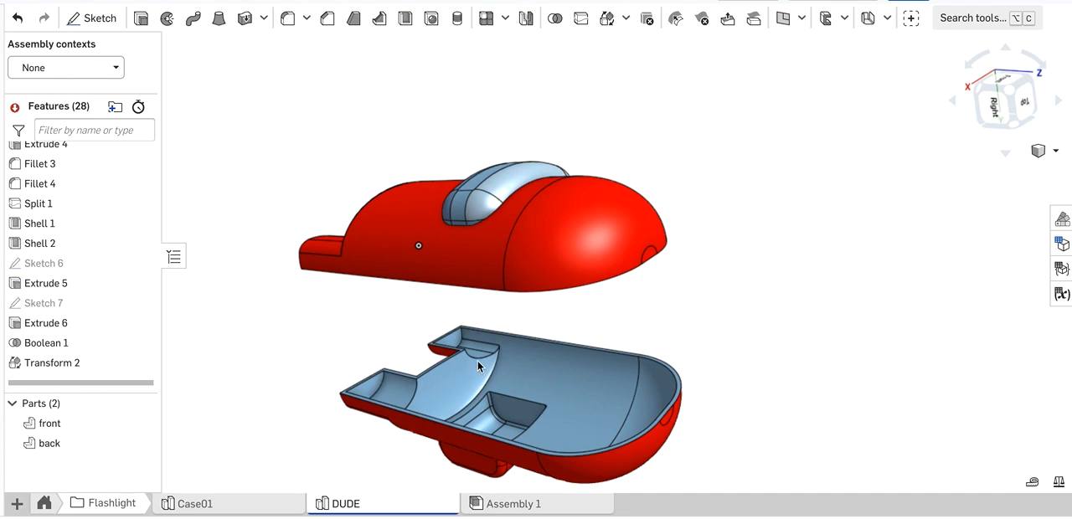
mouse_move(442, 388)
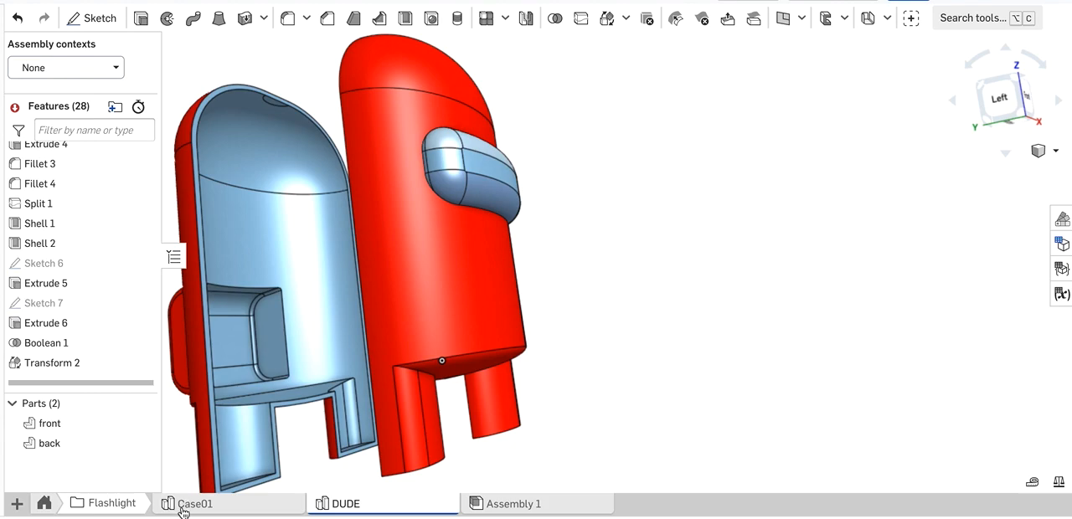
Switch to the Case01 part studio showing the PCB, back plate and button parts.
click(194, 503)
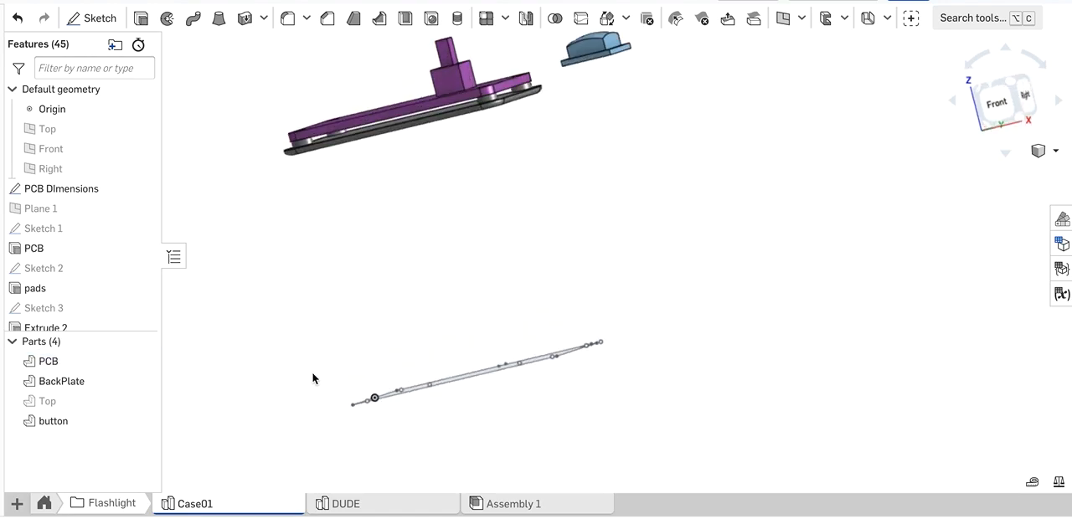
In Assembly 1, render translucent and inspect the PCB in the back shell from behind and at an angle.
click(512, 503)
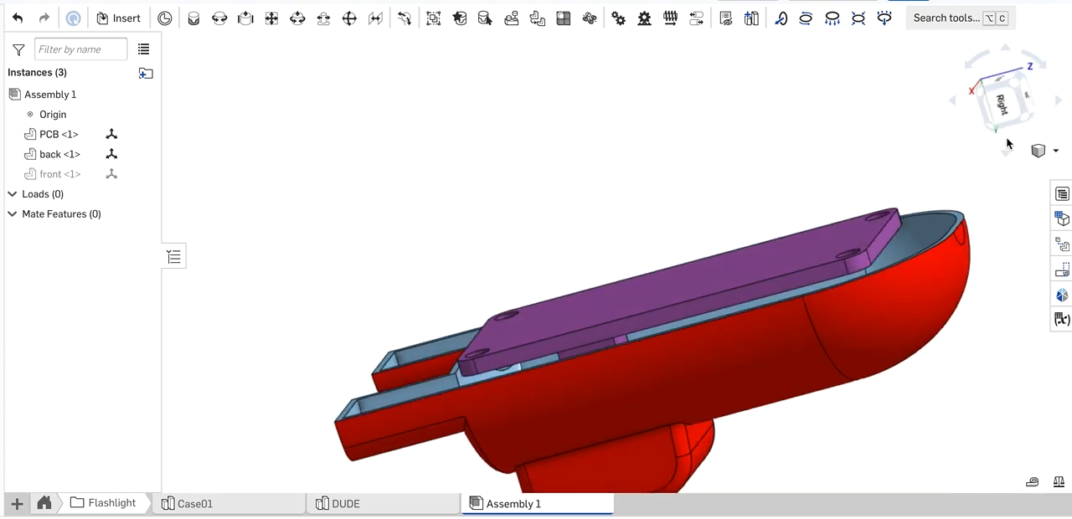
click(1039, 151)
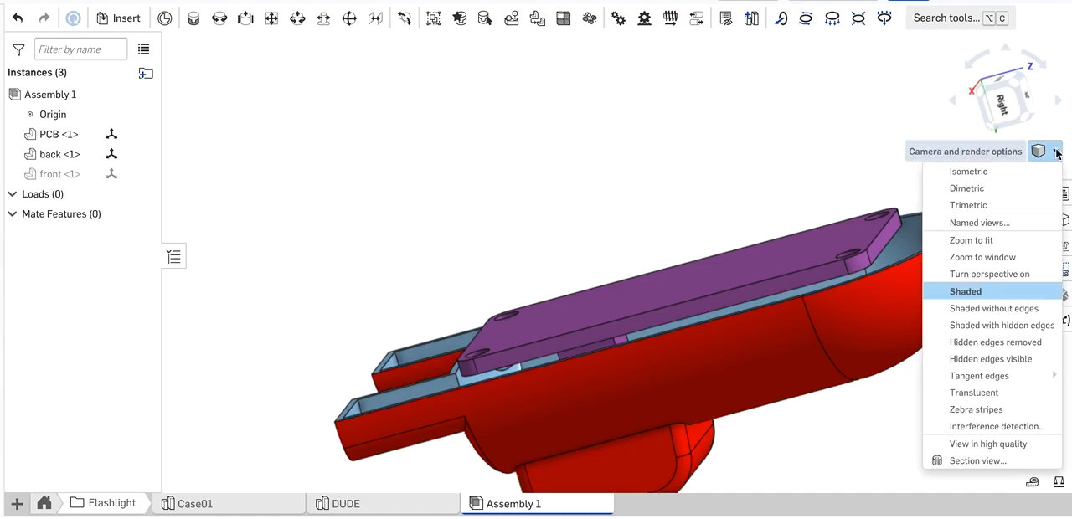
mouse_move(974, 392)
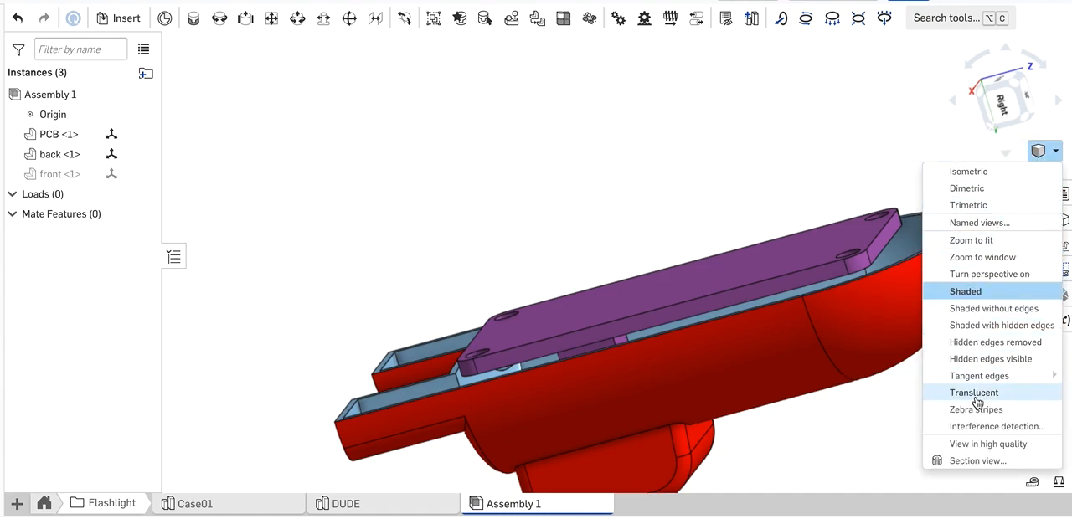
click(975, 392)
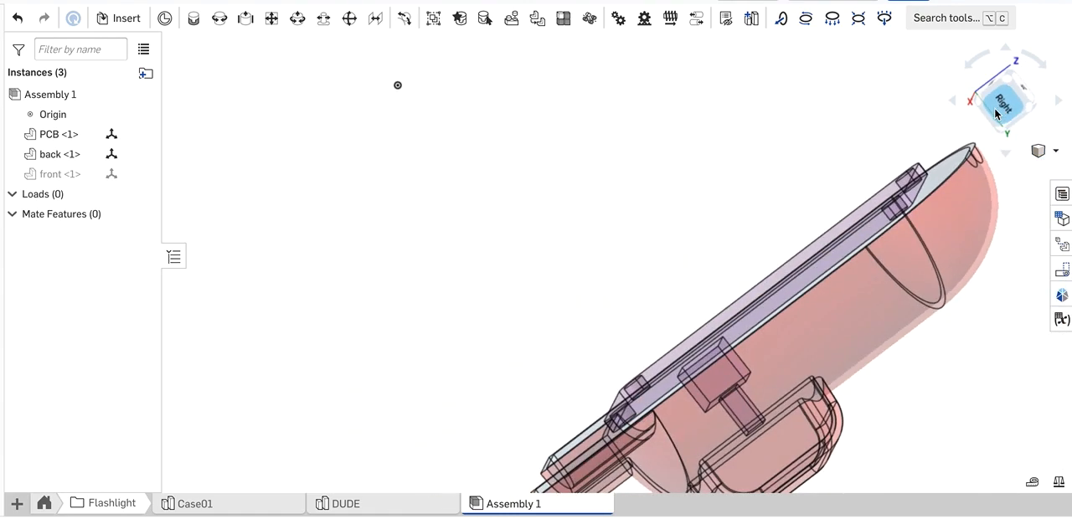
click(1001, 102)
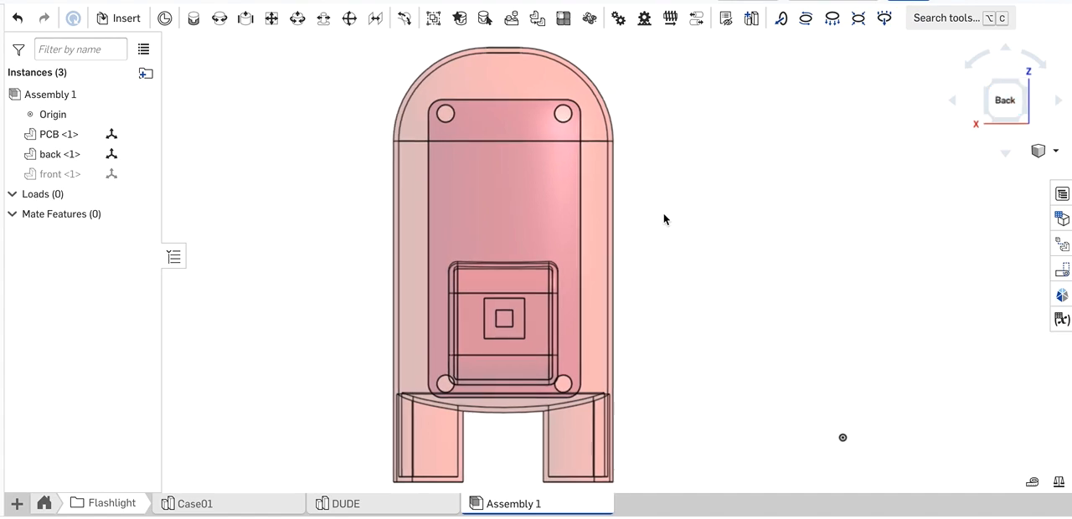
click(494, 132)
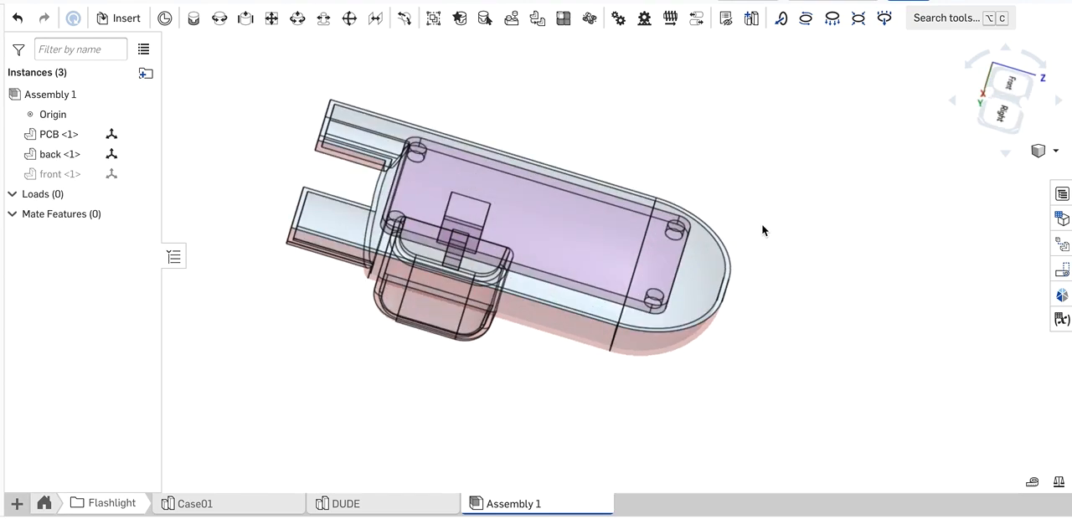
Return Assembly 1 to shaded render mode.
click(1038, 151)
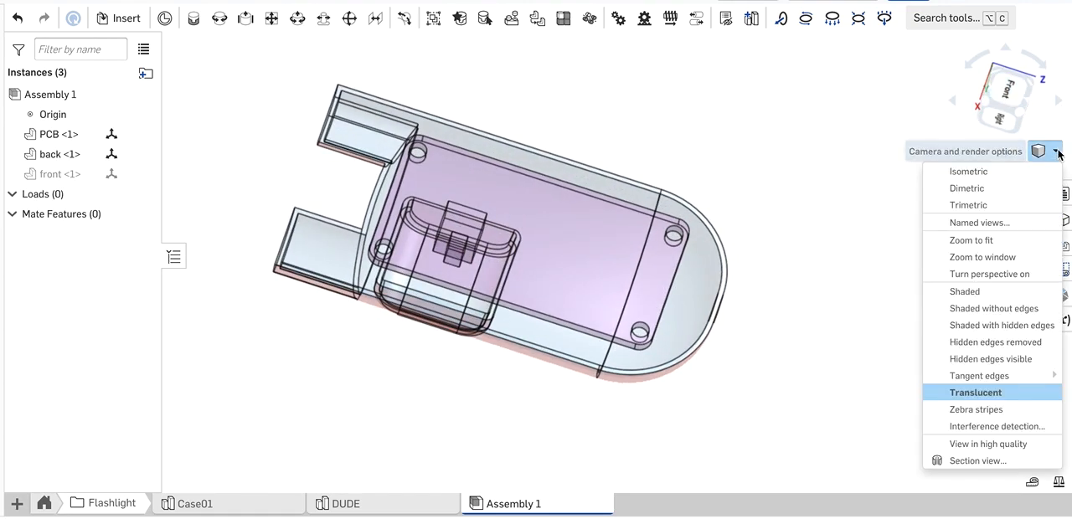
click(975, 391)
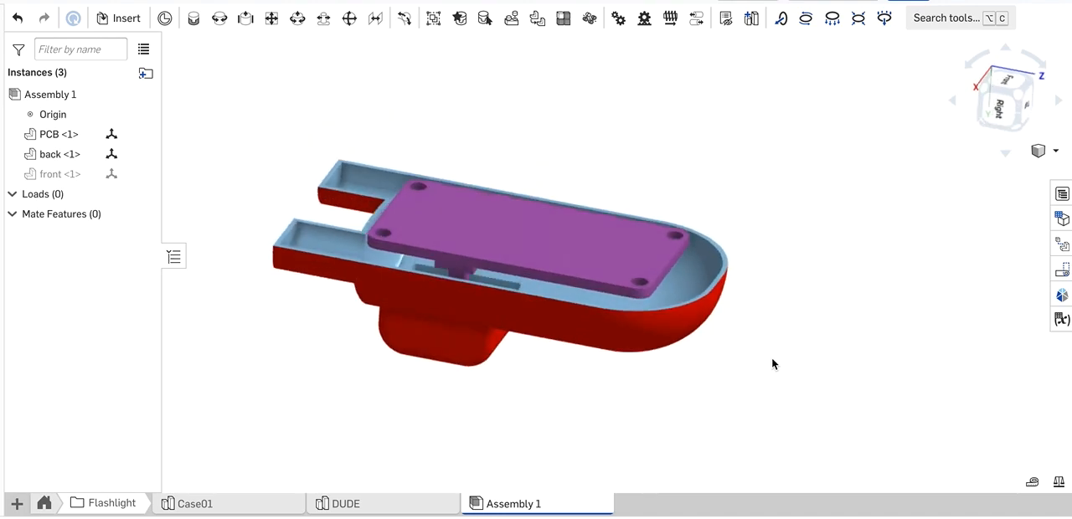
From a top view, open the back shell's part studio (DUDE) with the PCB in context.
drag(773, 365, 700, 283)
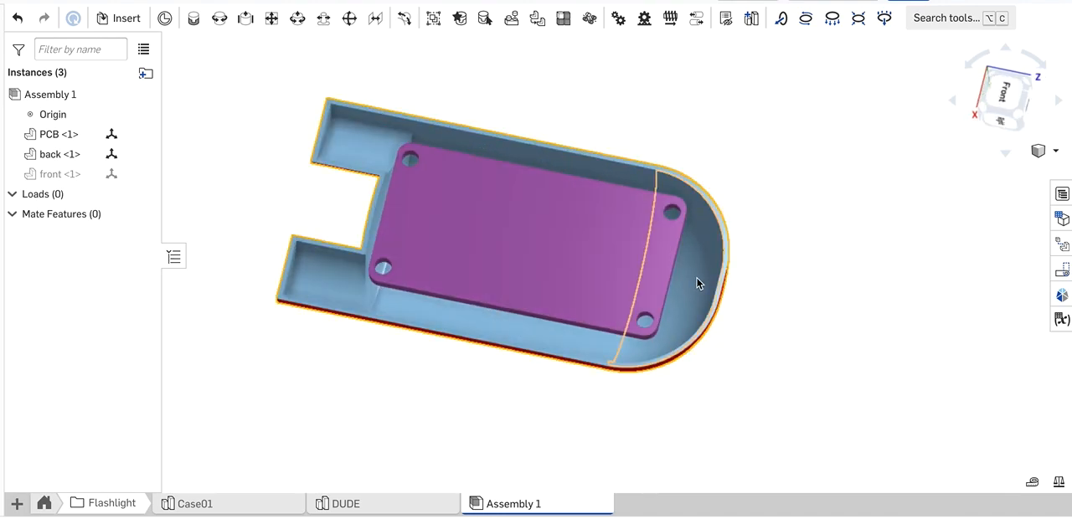
right_click(700, 283)
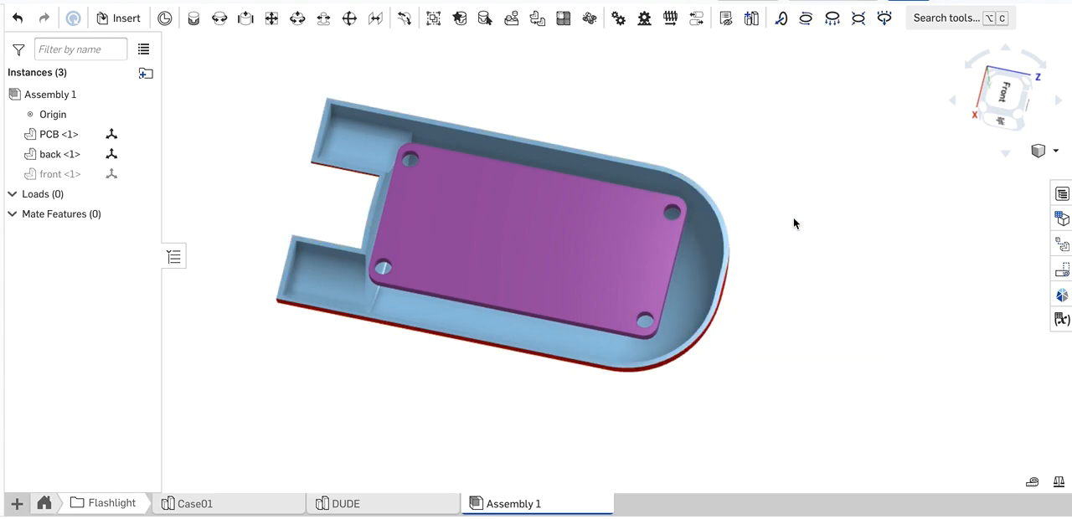
click(345, 502)
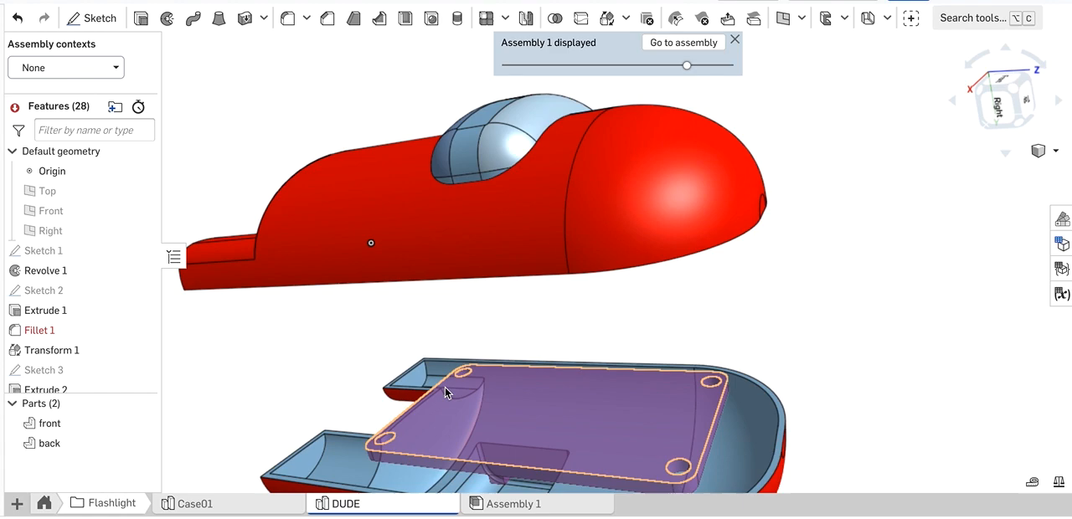
click(1038, 151)
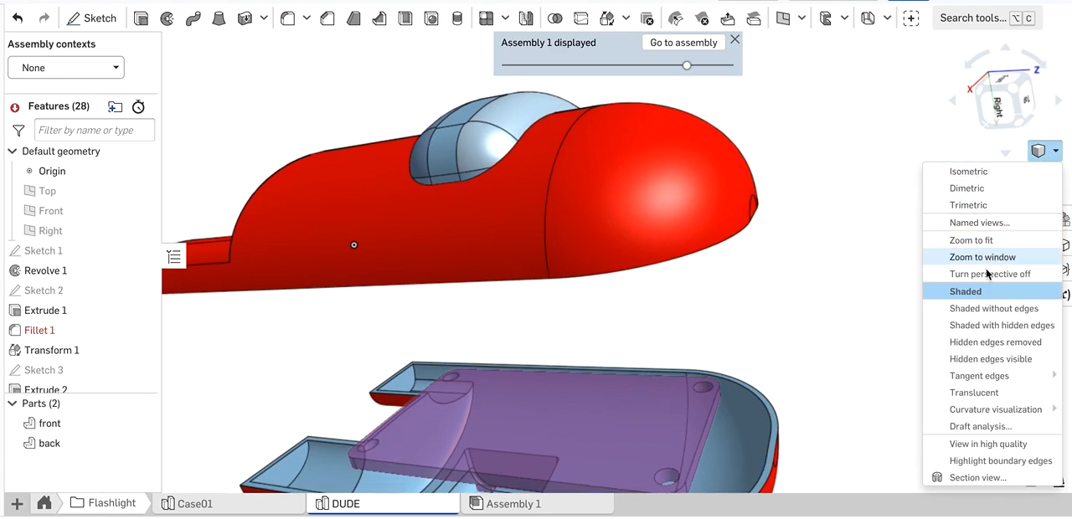
mouse_move(972, 241)
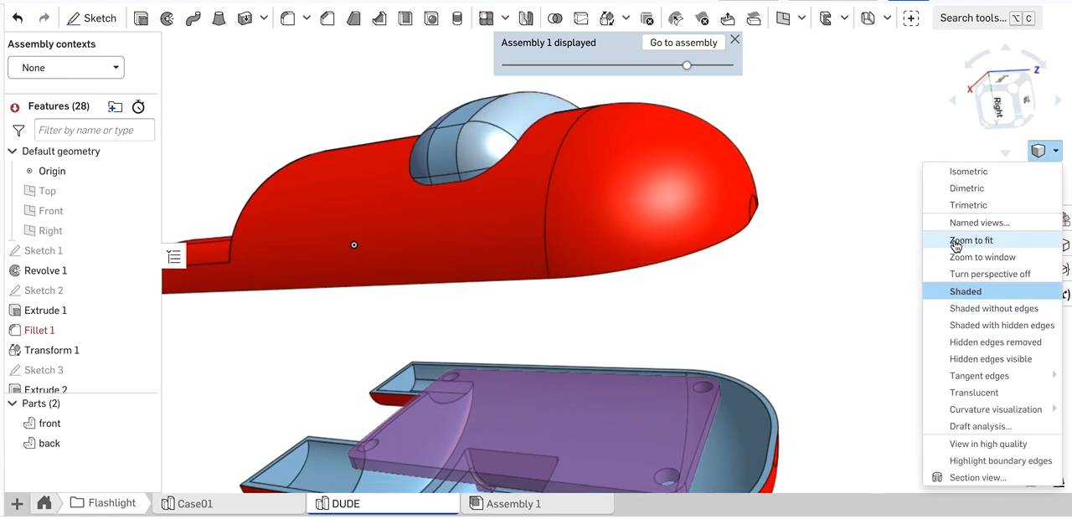
click(971, 241)
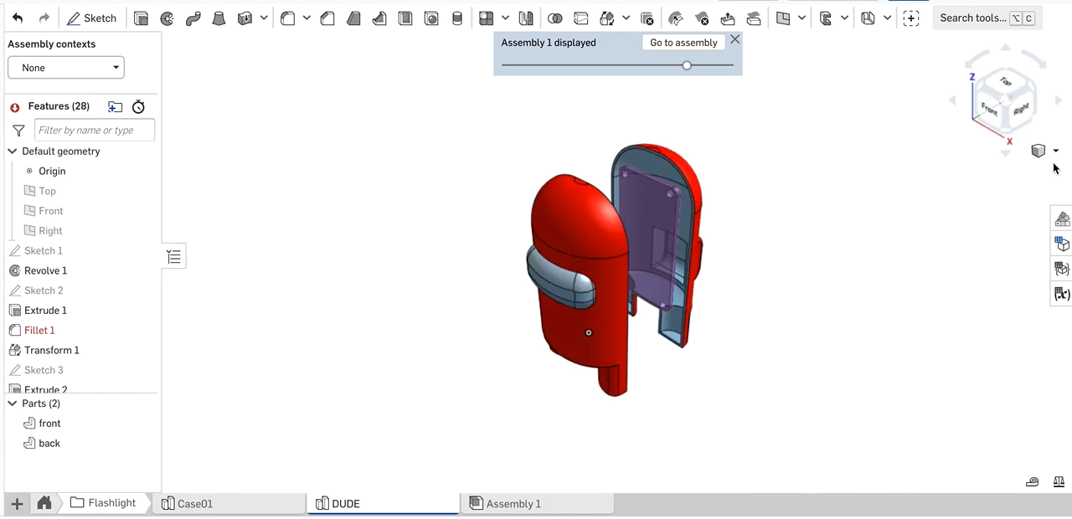
click(1038, 150)
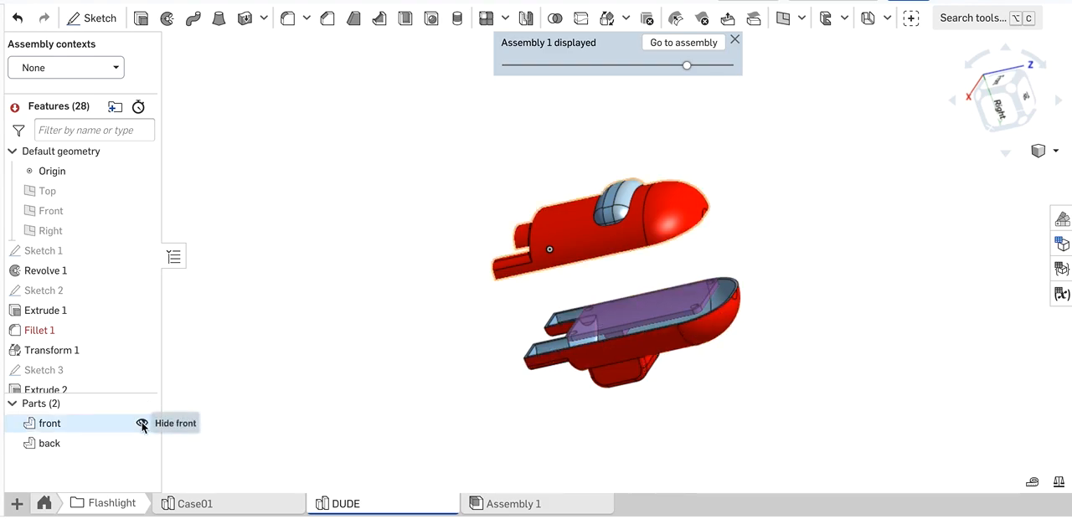
Hide the front shell so the back shell's split face is exposed under the PCB.
click(142, 424)
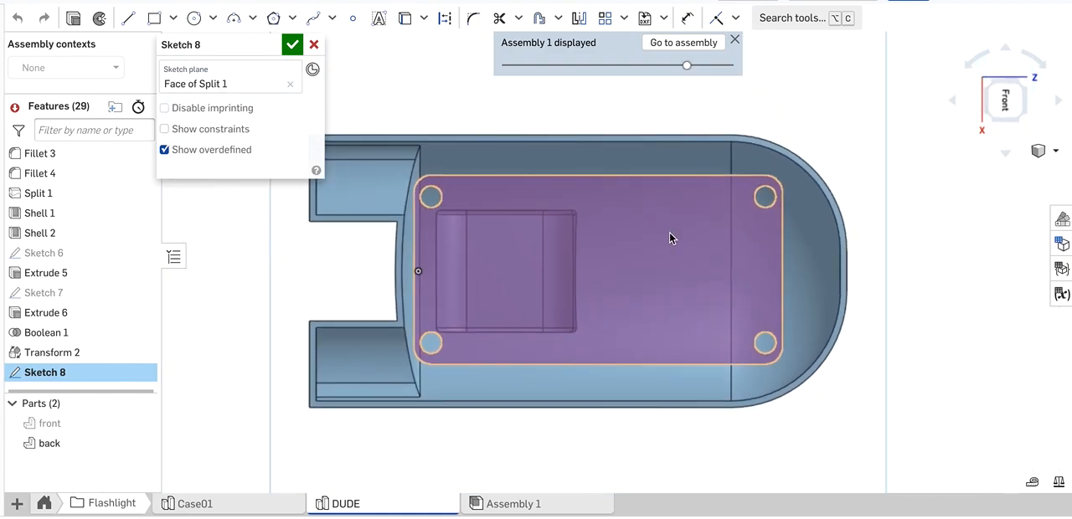
mouse_move(761, 238)
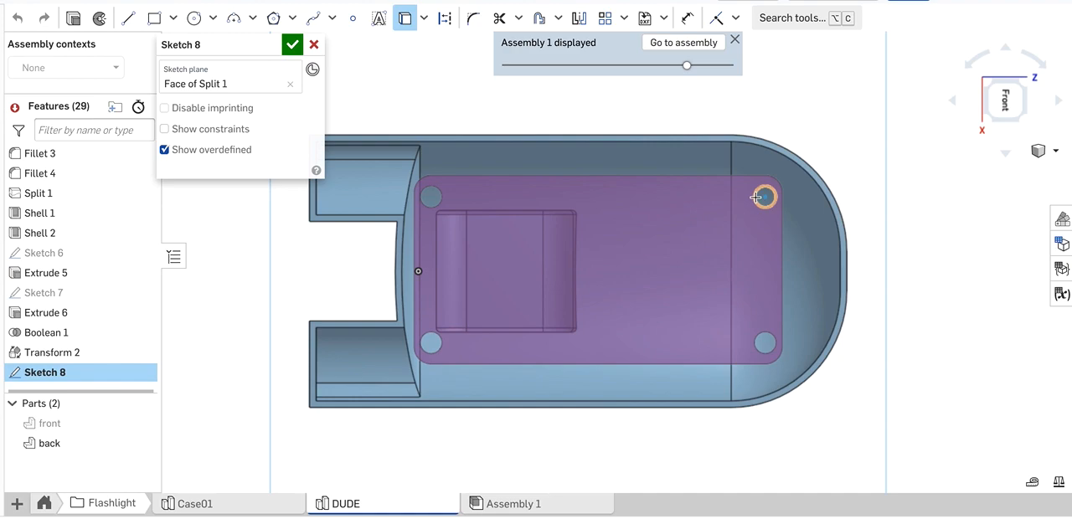
mouse_move(755, 248)
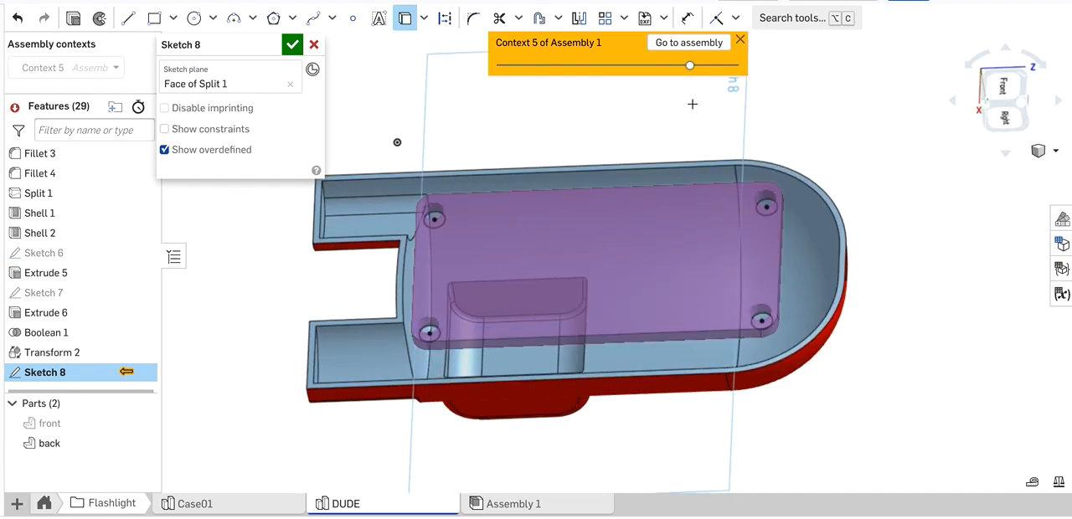
mouse_move(663, 67)
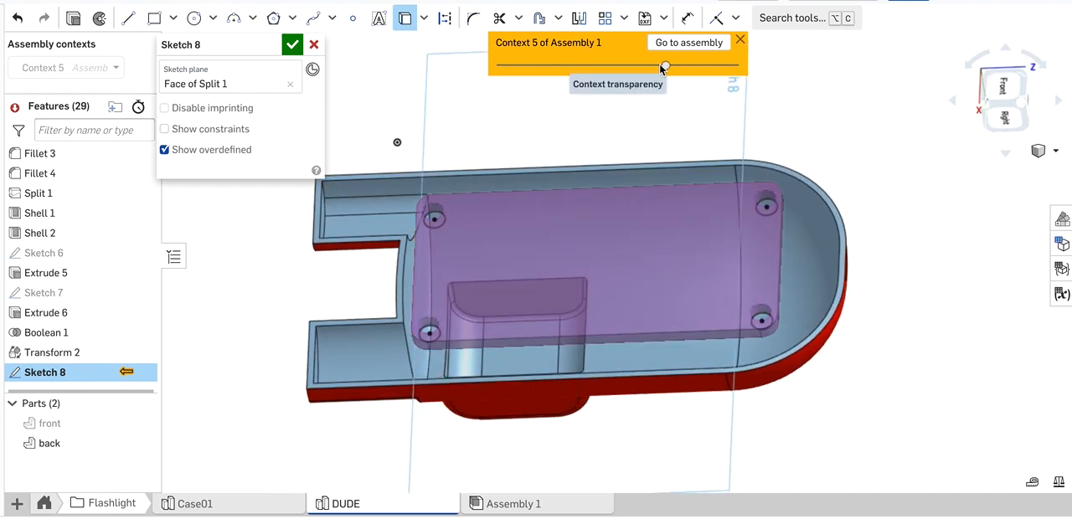
Fade the PCB context transparency to zero and view Sketch 8's circles from the front.
drag(662, 66, 567, 66)
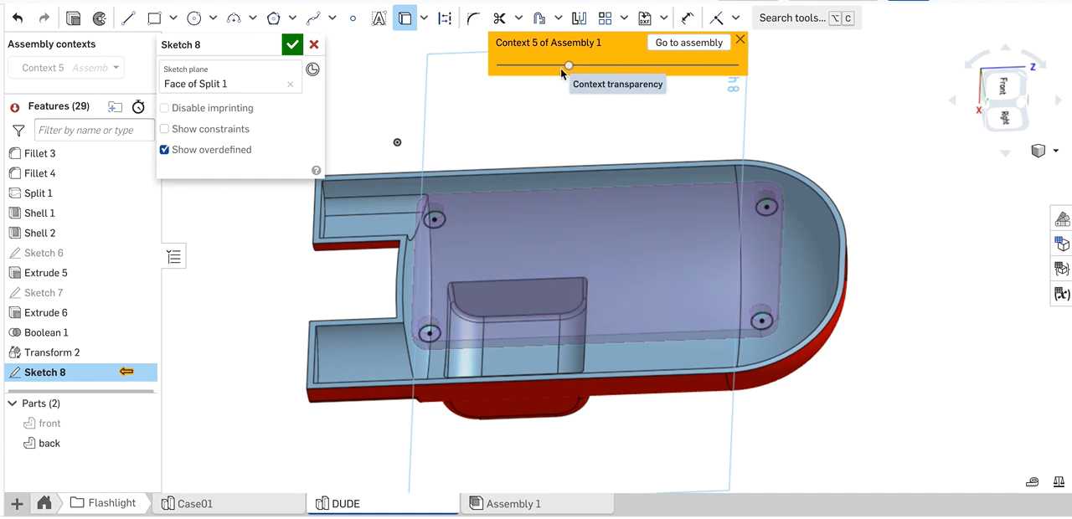
drag(568, 66, 496, 65)
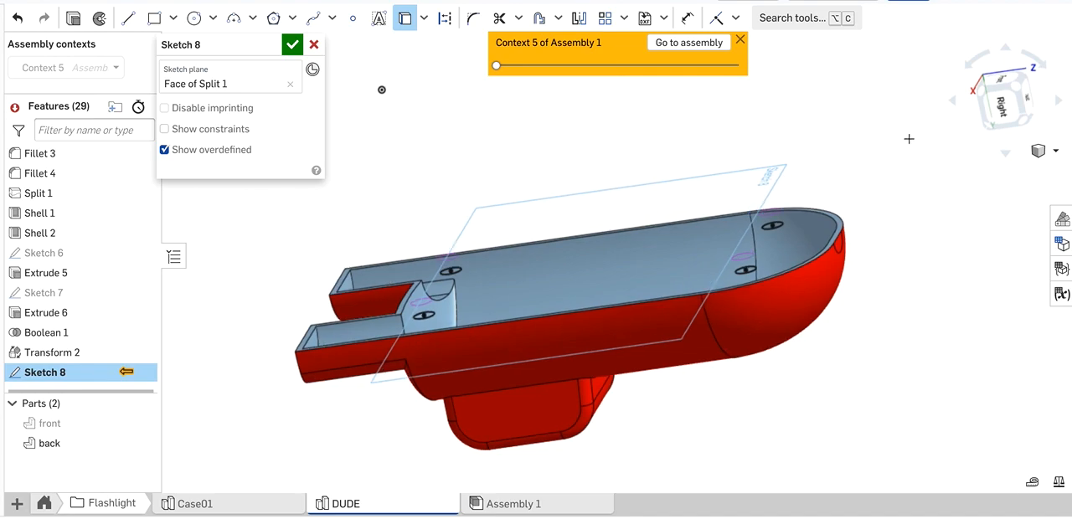
click(1001, 94)
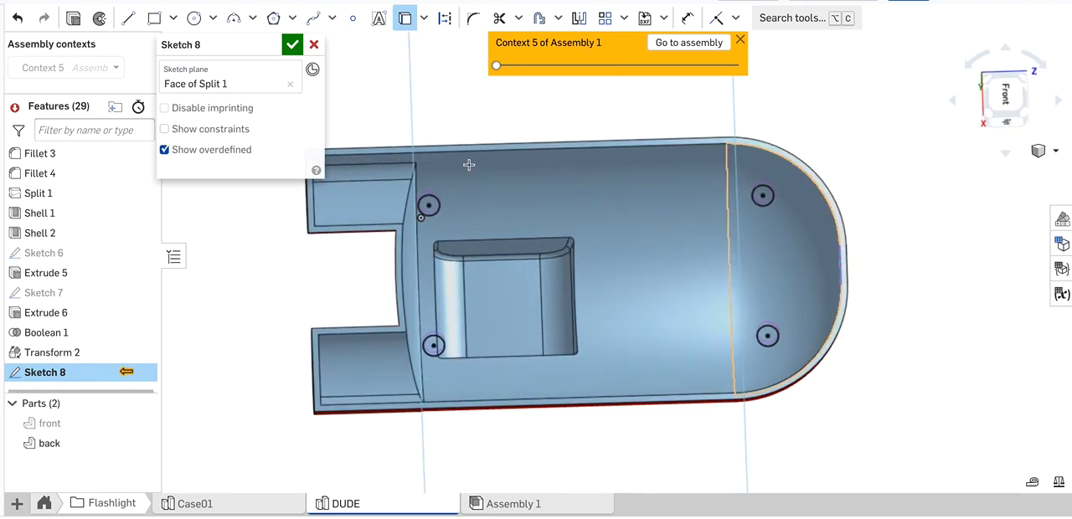
mouse_move(74, 18)
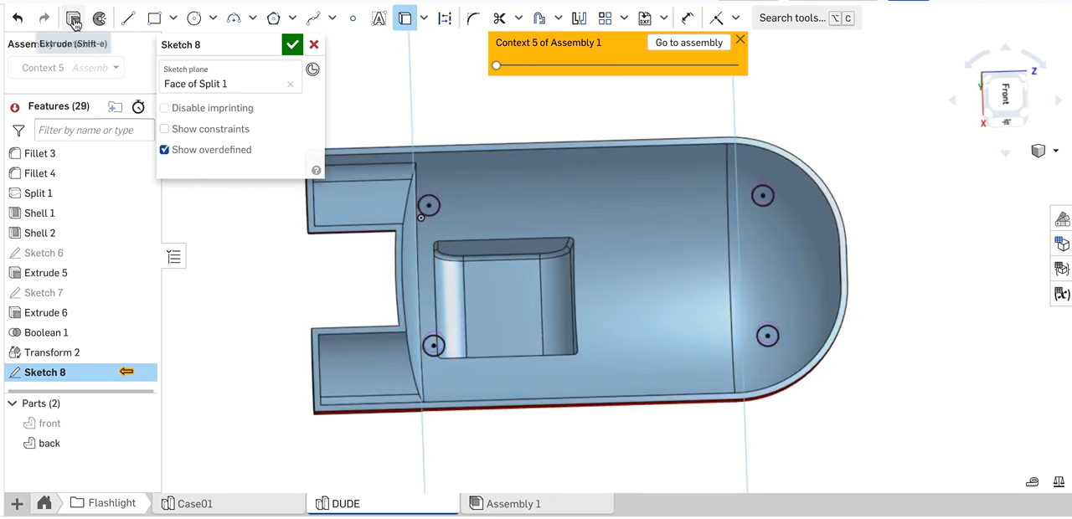
Preview an up-to-next Add extrude of Sketch 8 merged into back, then cancel it.
click(291, 43)
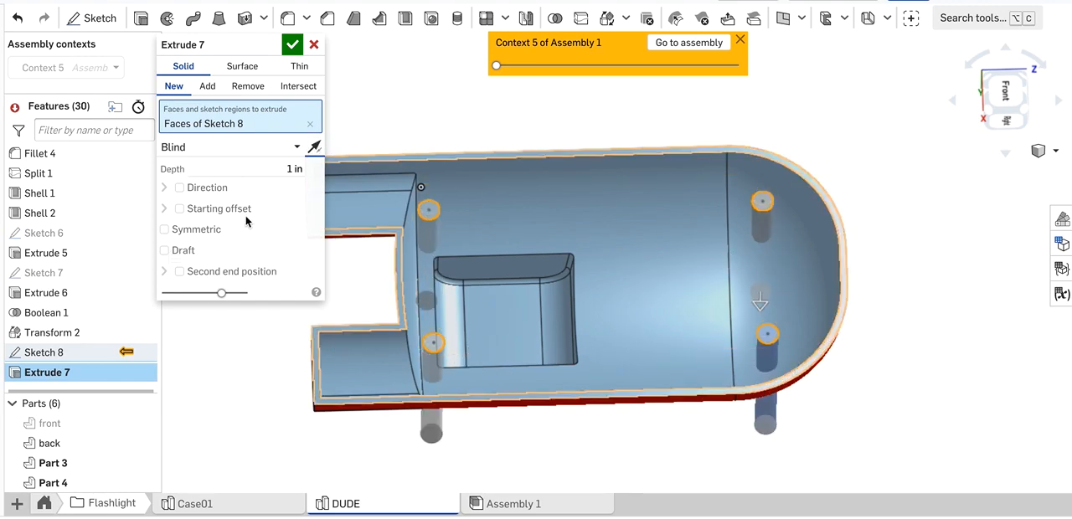
mouse_move(197, 154)
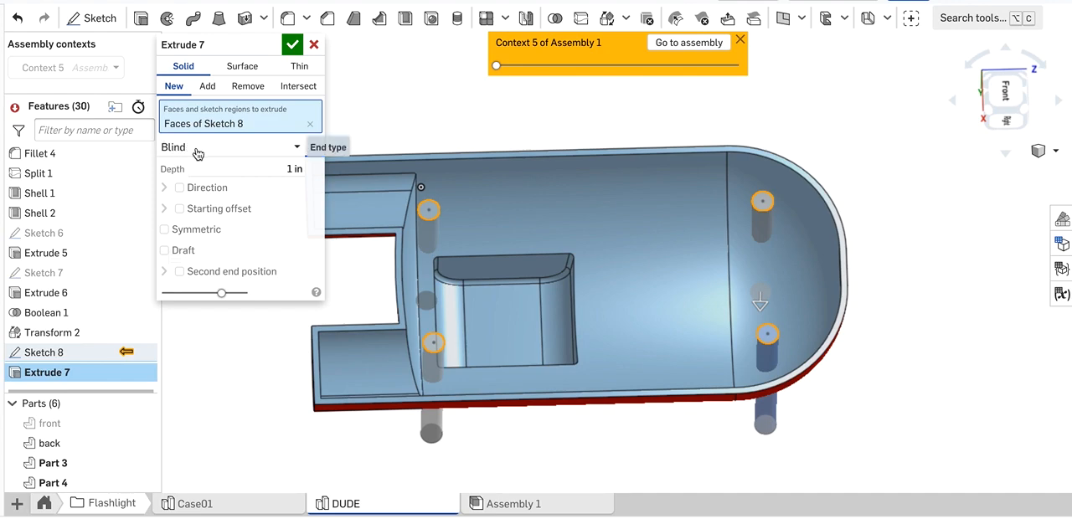
click(234, 148)
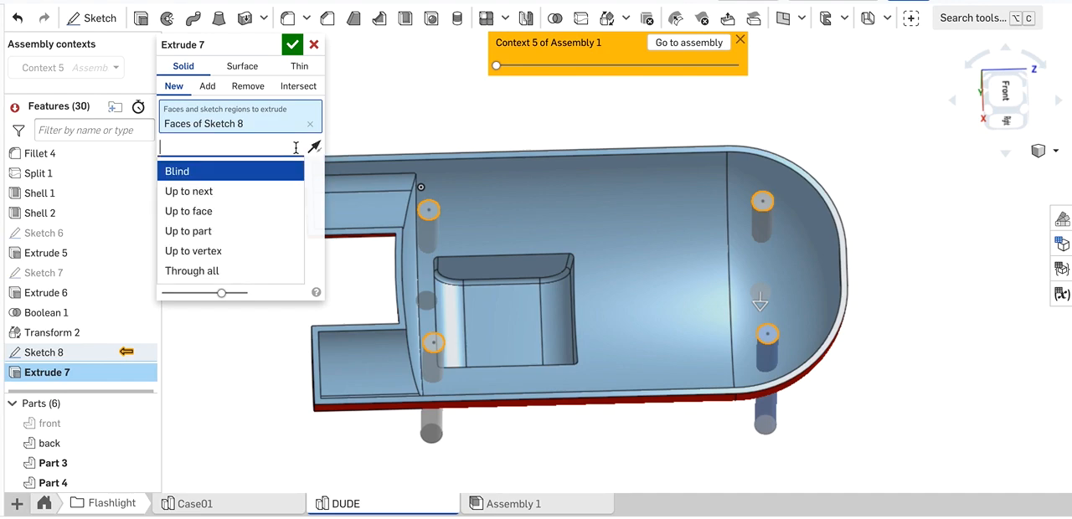
mouse_move(197, 191)
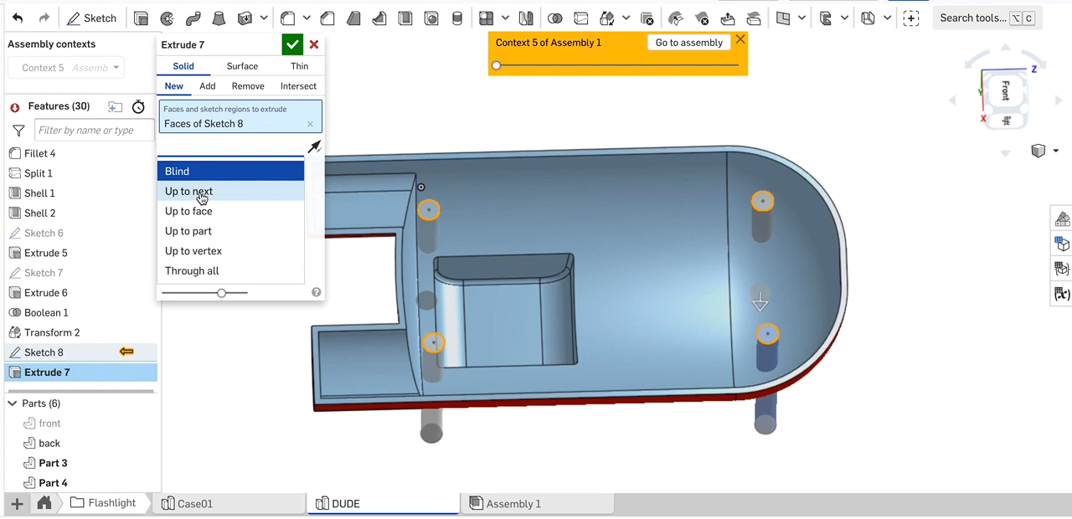
click(188, 191)
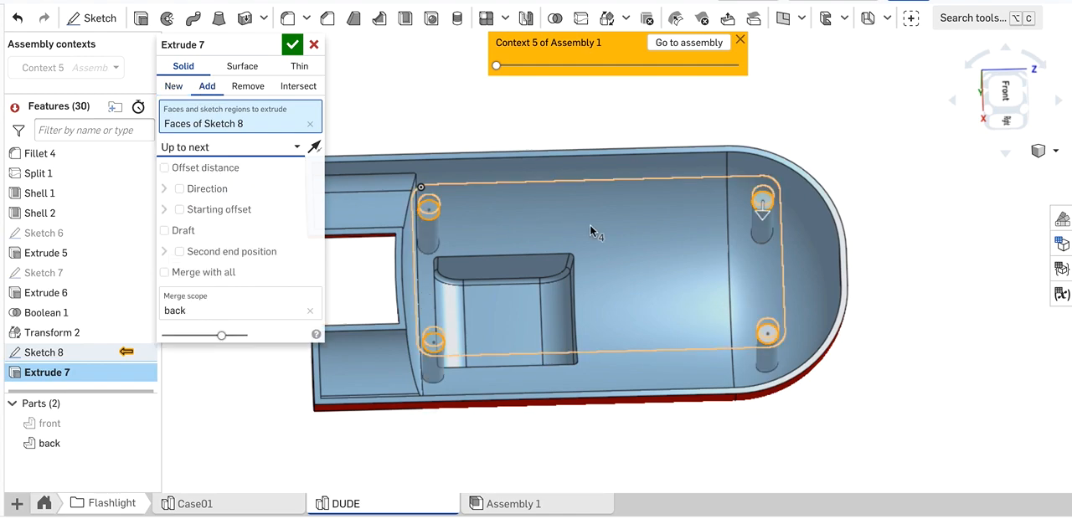
mouse_move(787, 251)
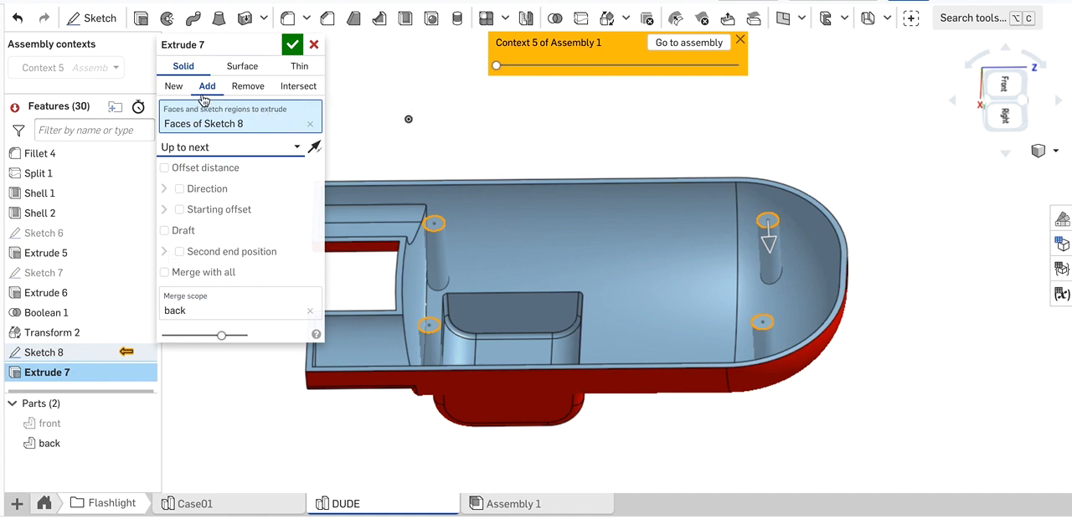
mouse_move(216, 90)
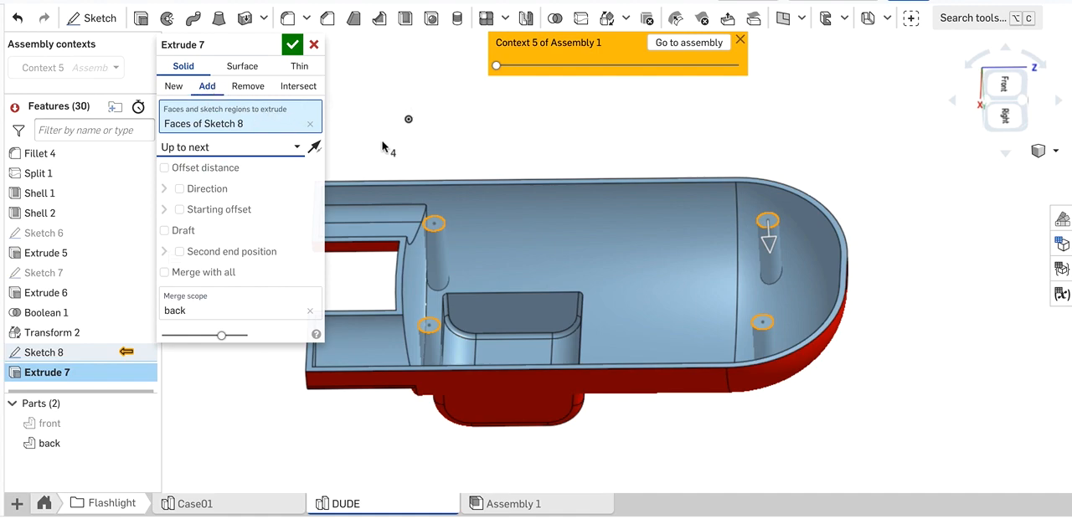
mouse_move(334, 99)
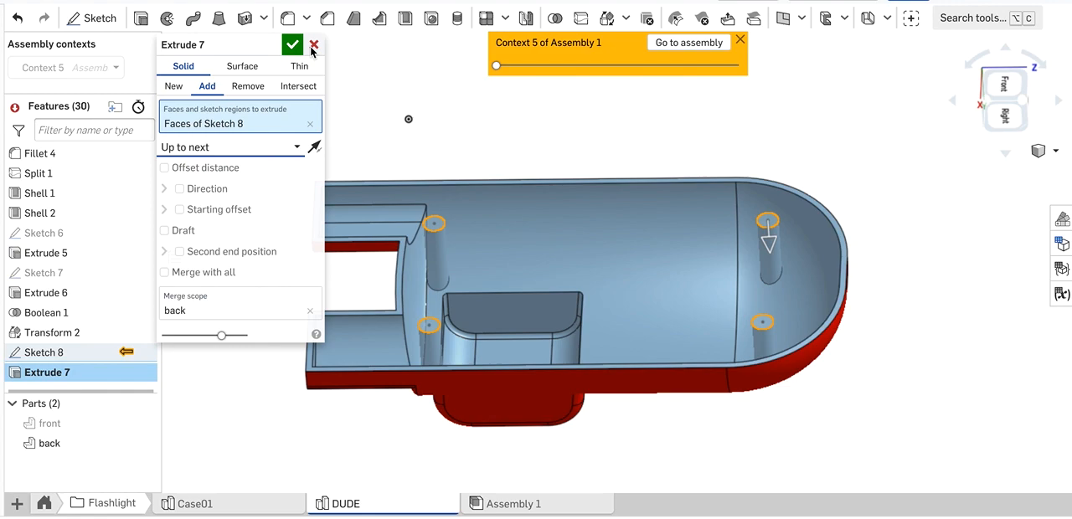
click(315, 44)
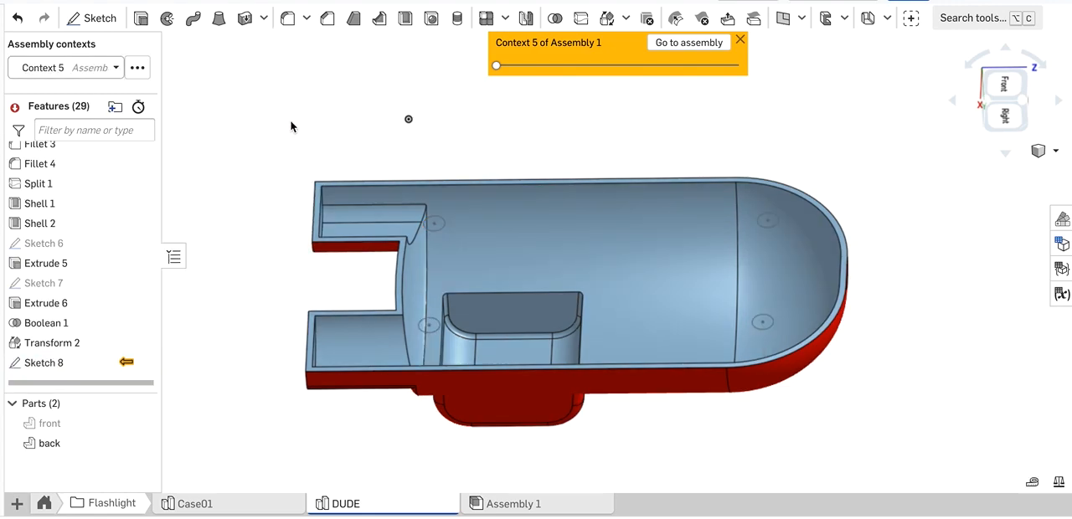
Reopen Sketch 8 and convert its four post circles to construction geometry.
click(44, 362)
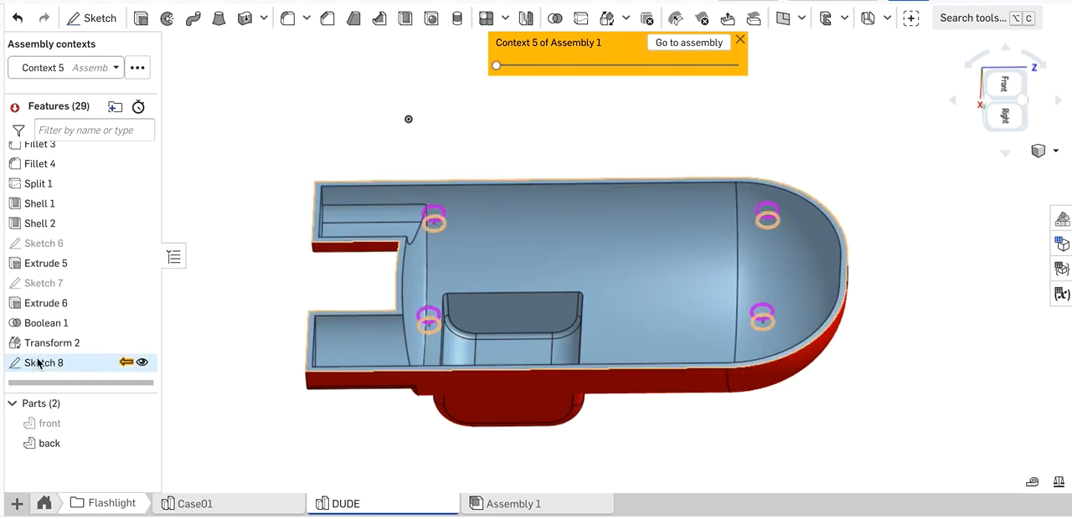
double_click(44, 361)
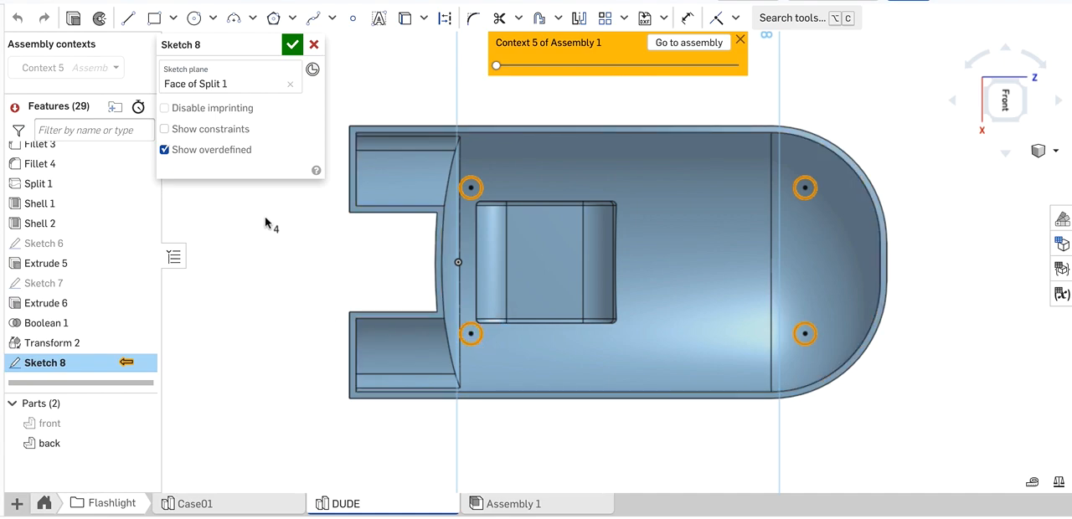
mouse_move(446, 18)
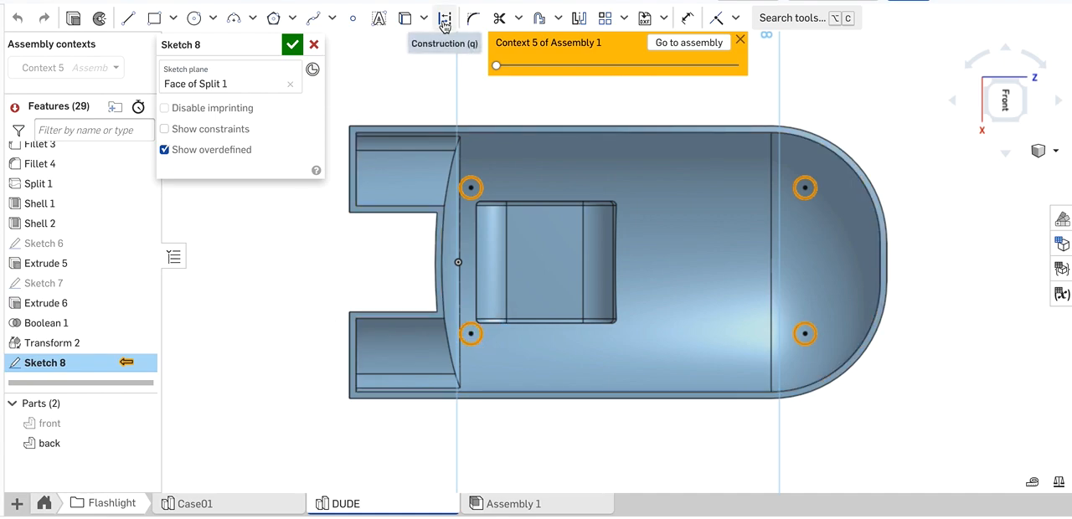
click(446, 18)
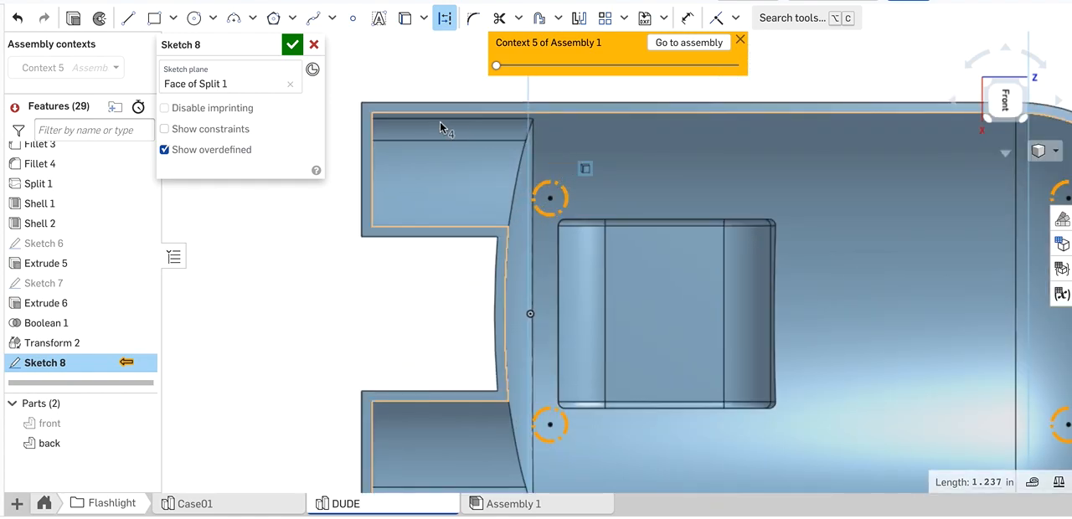
mouse_move(540, 18)
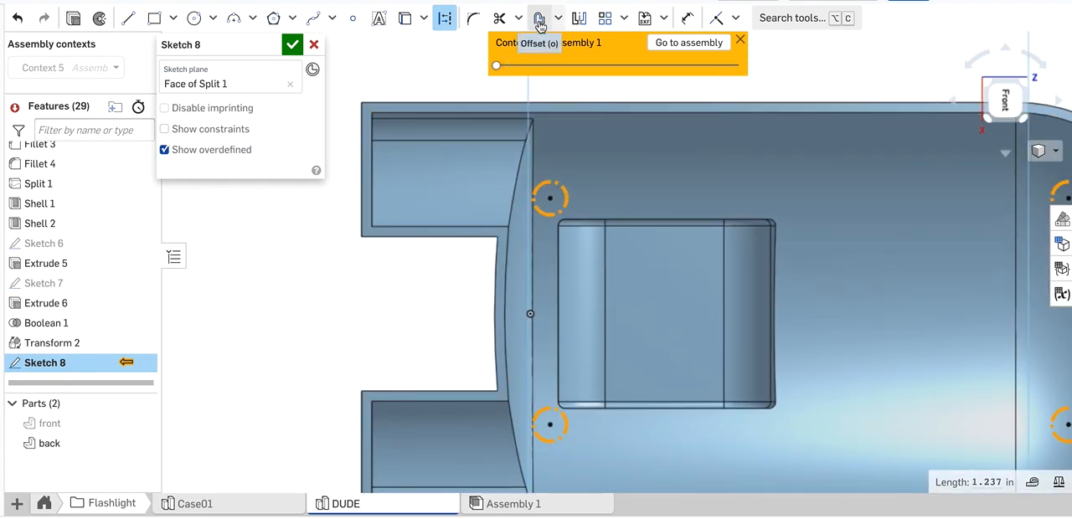
Offset each of the four post circles outward by 0.25 to form larger rings.
click(539, 18)
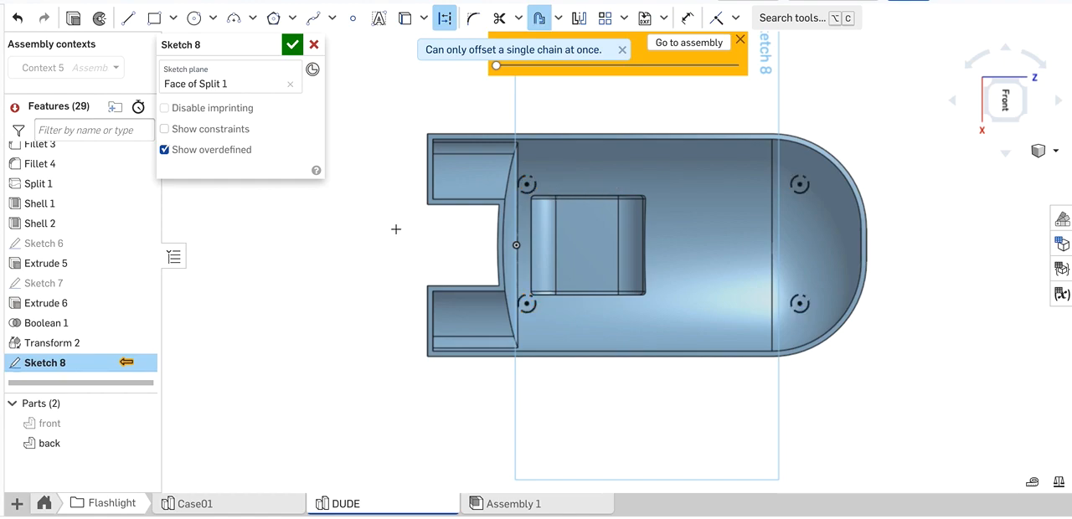
click(527, 186)
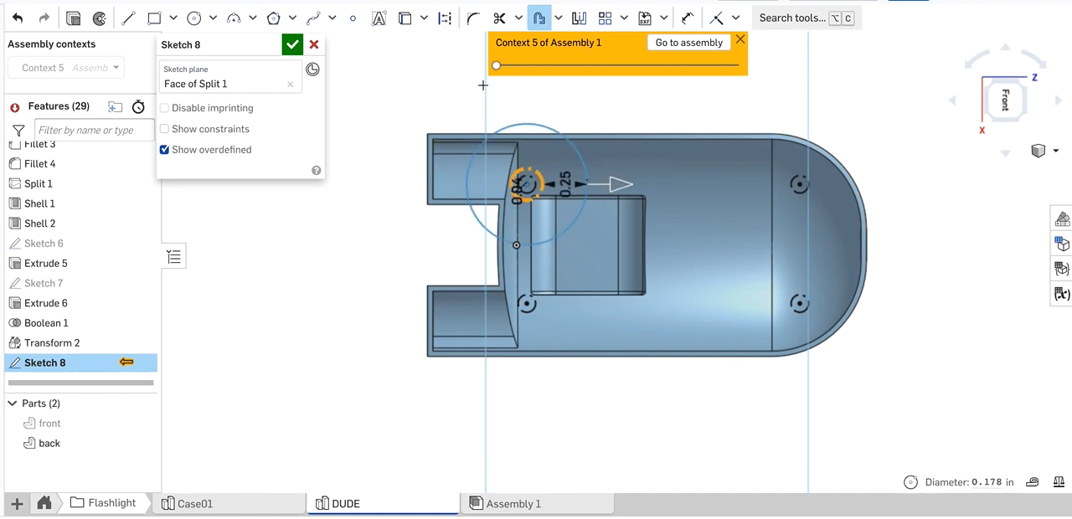
click(446, 19)
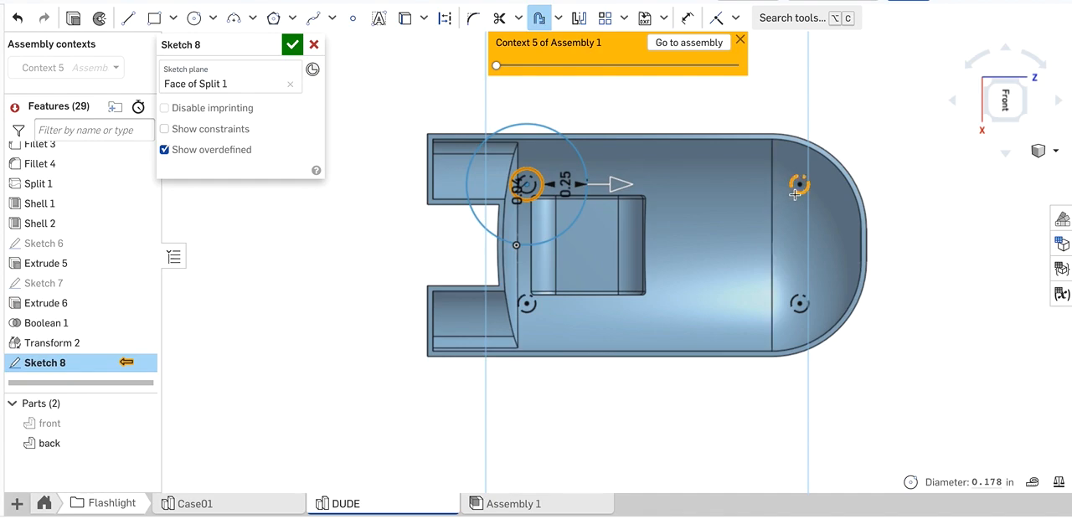
click(800, 185)
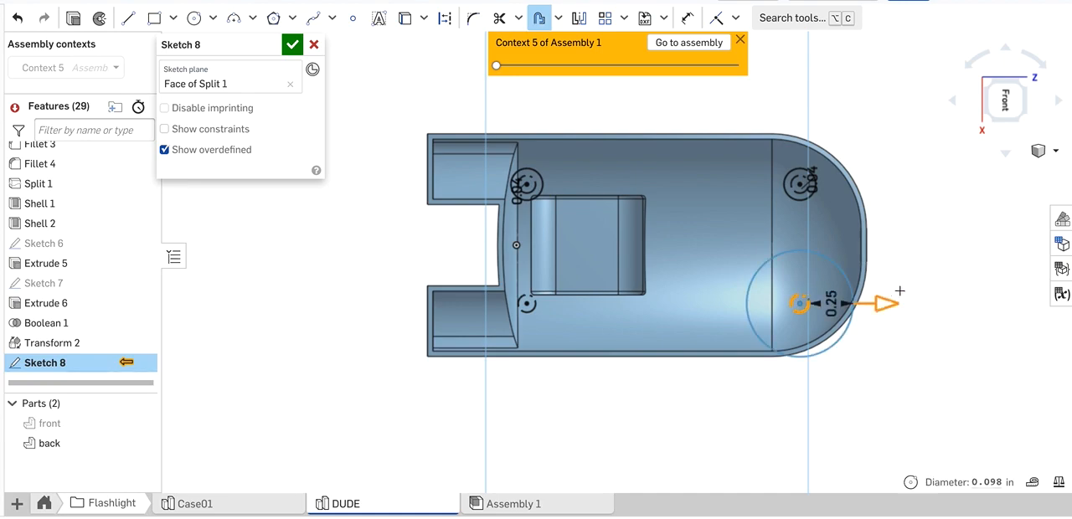
click(827, 301)
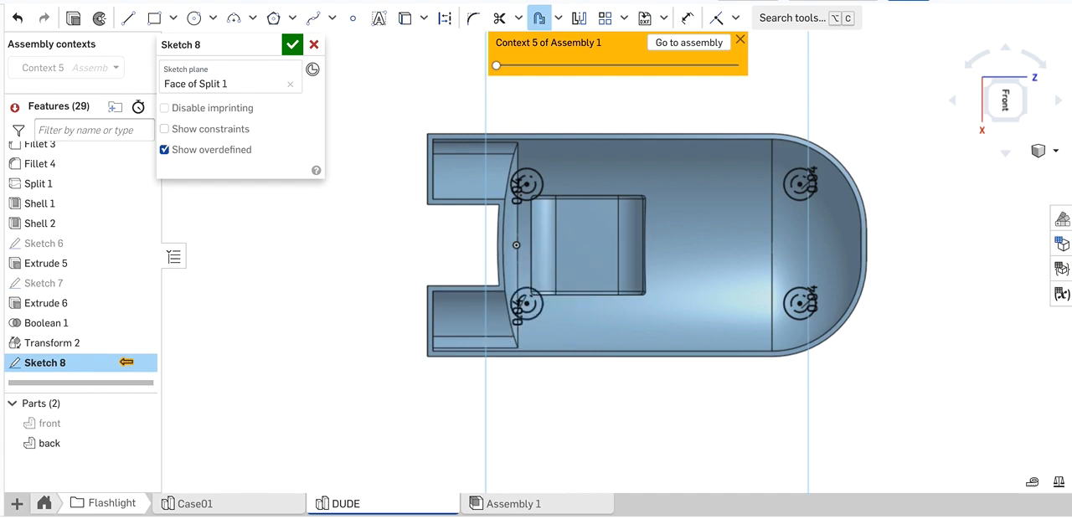
mouse_move(298, 315)
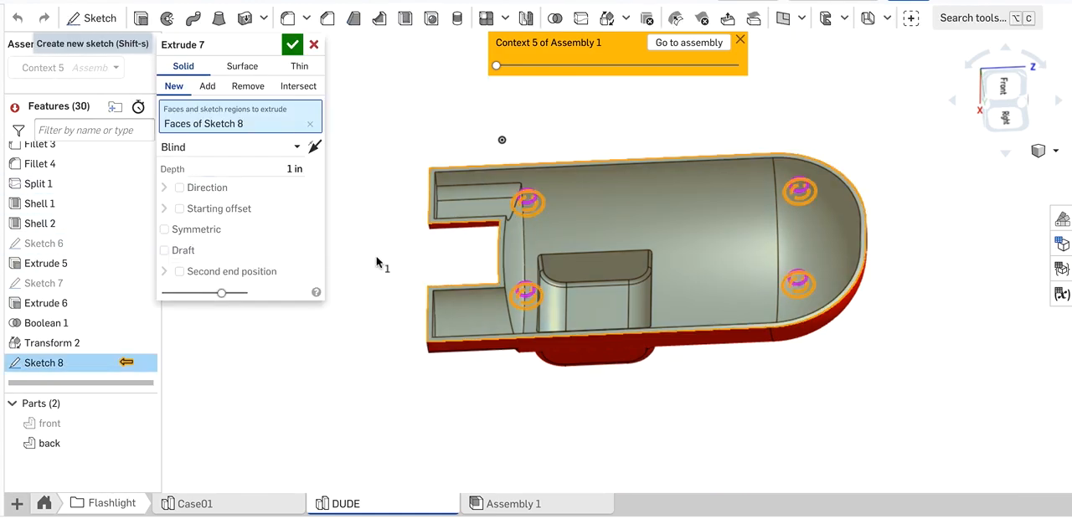
Extrude Sketch 8's rings up to next as Add, merged with the back part.
click(291, 44)
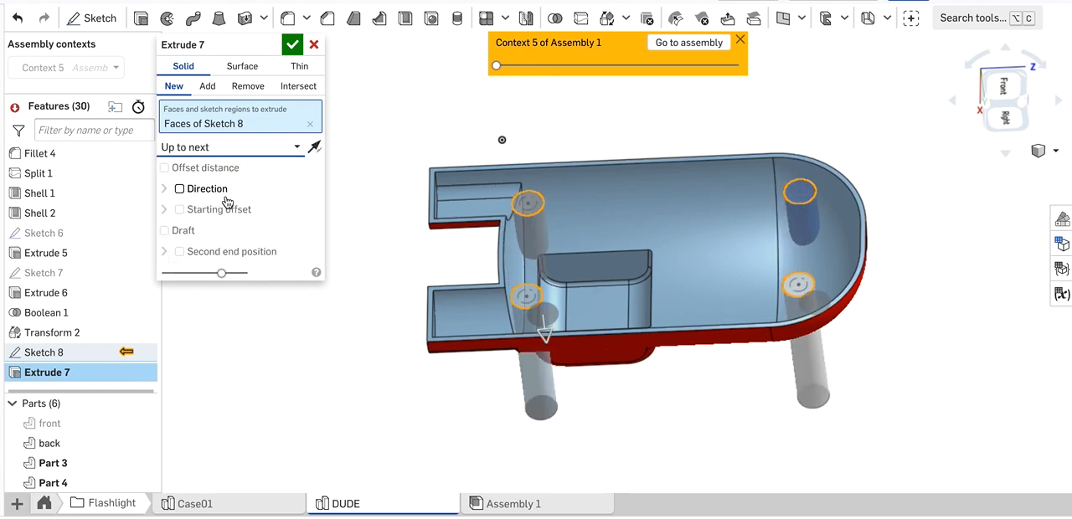
click(208, 87)
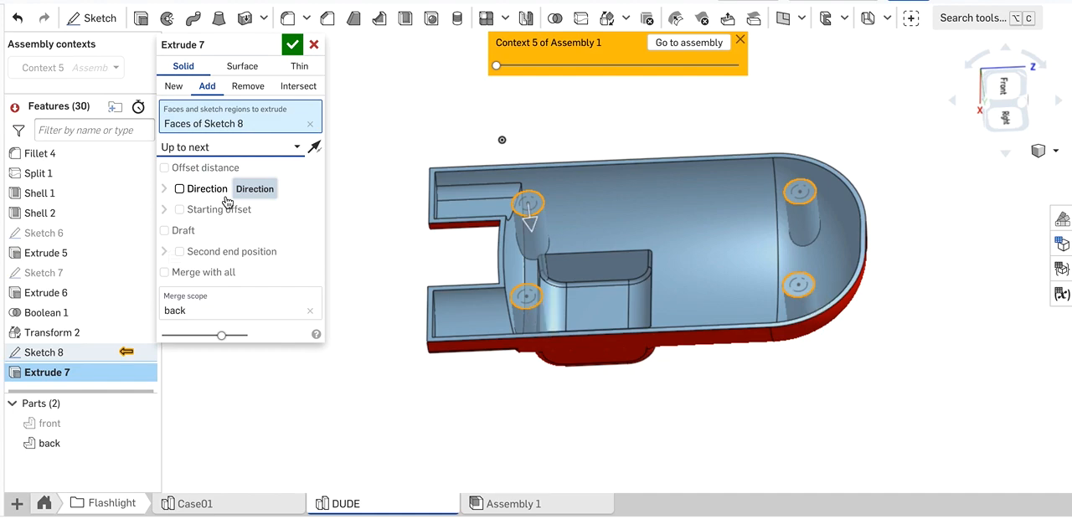
click(292, 43)
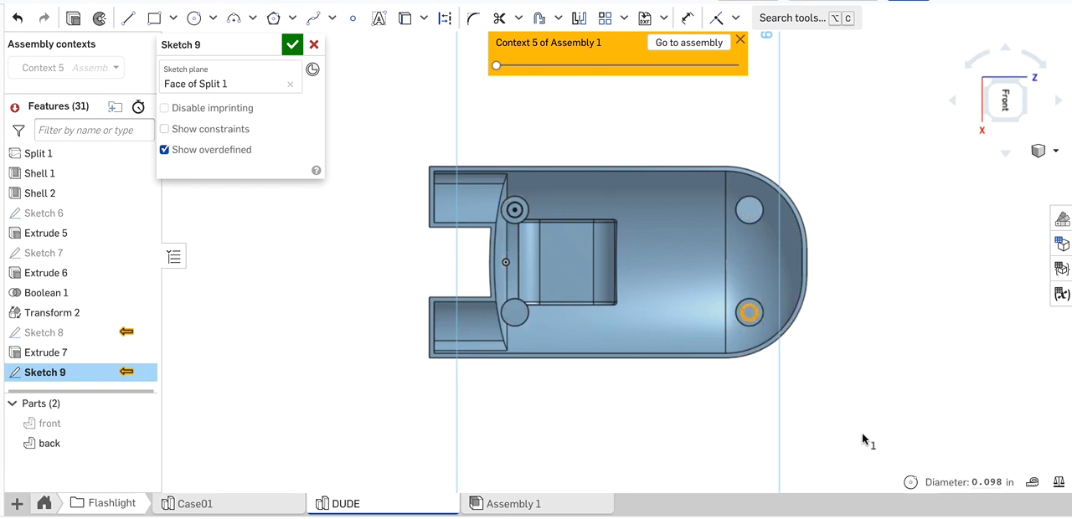
mouse_move(406, 19)
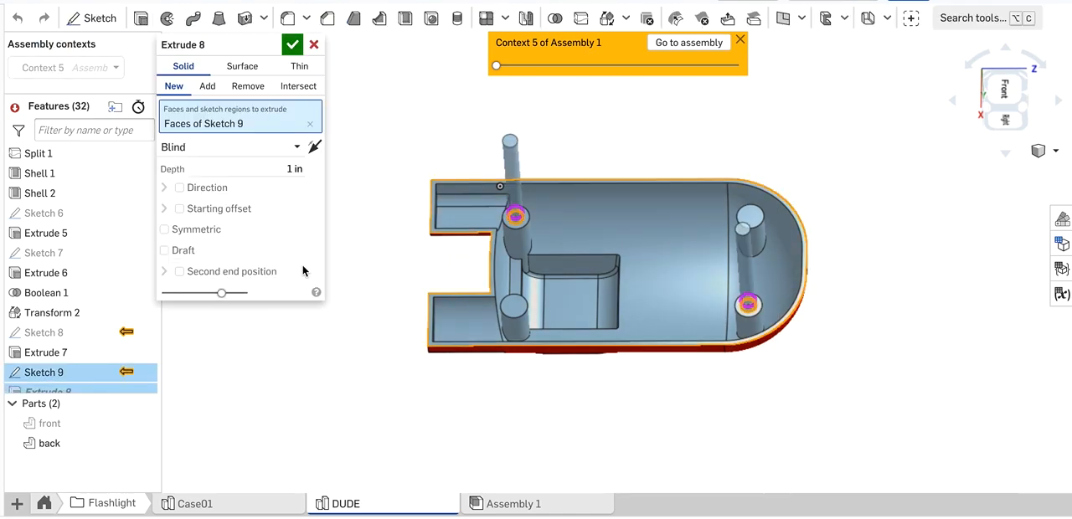
Commit Extrude 8 as Add to back with a 1.4 mm depth for the two pins.
click(207, 85)
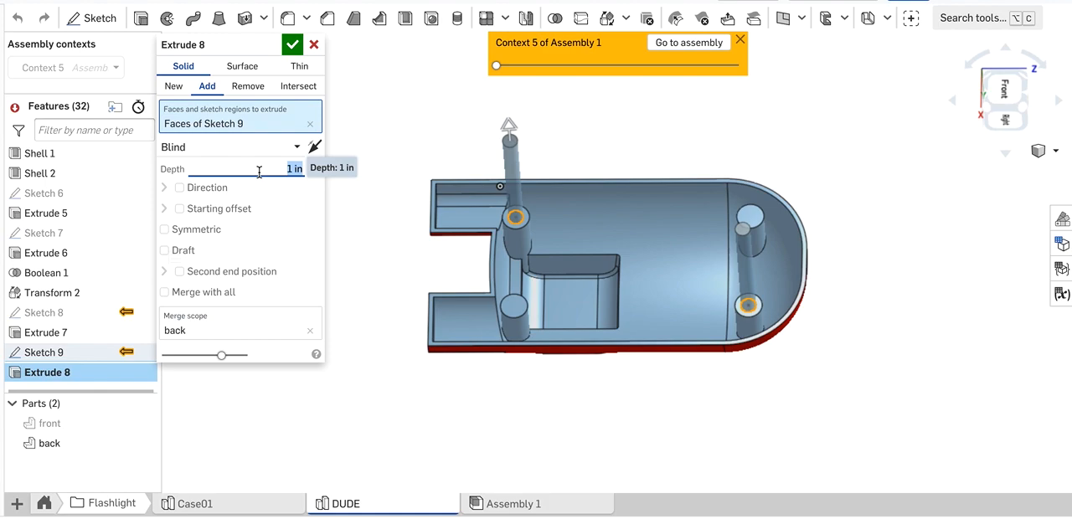
click(268, 167)
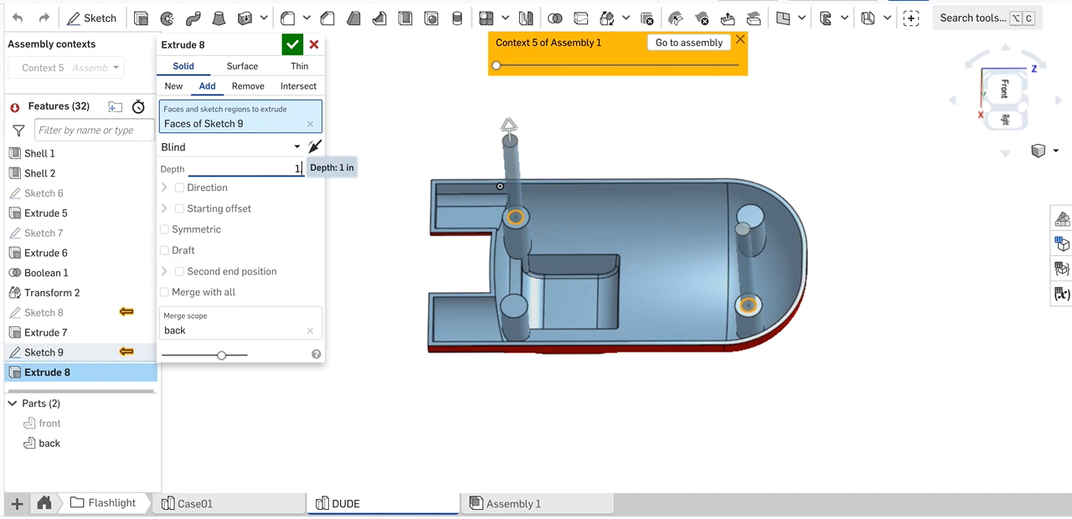
text(1.4mm)
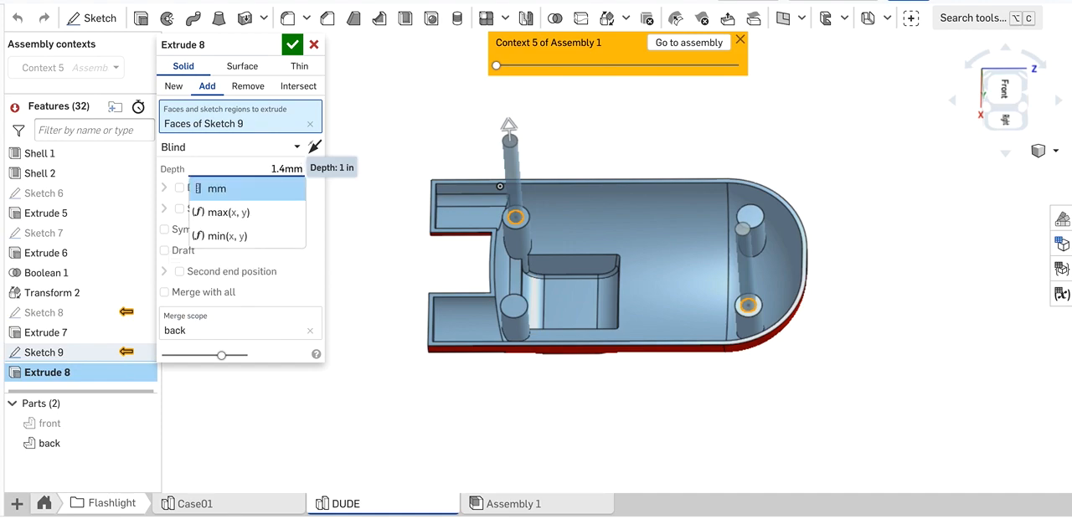
click(216, 188)
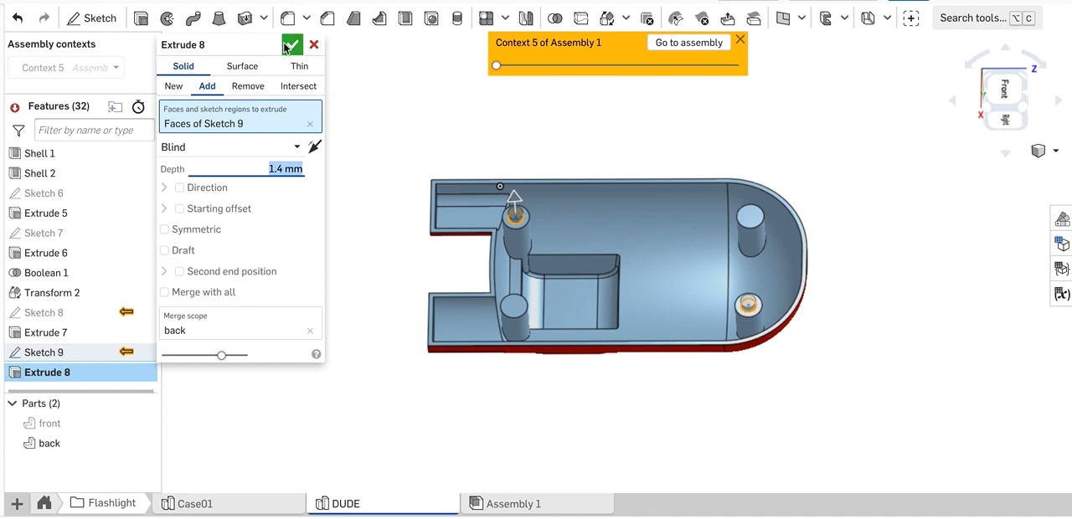
click(292, 44)
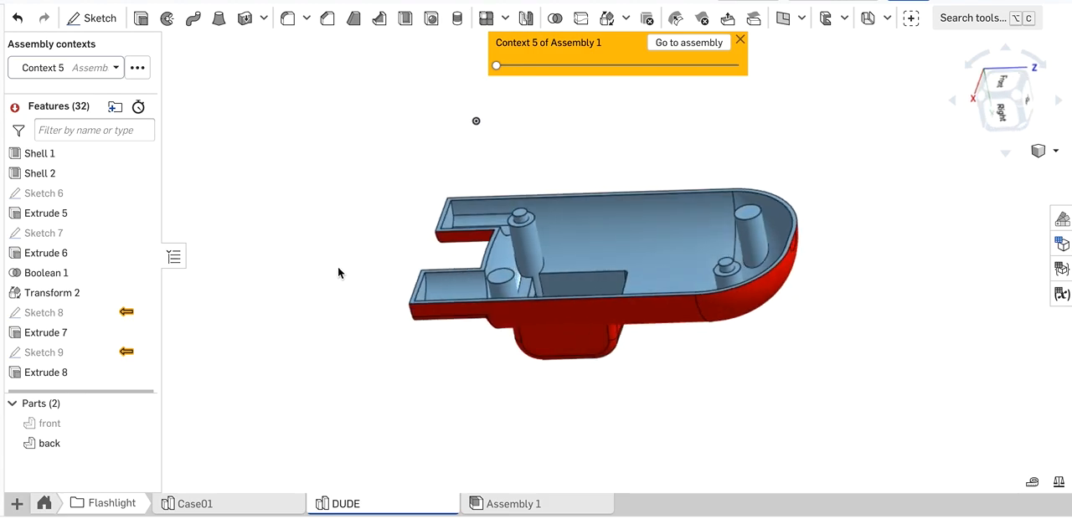
Orbit the back shell to inspect the support posts.
drag(475, 120, 483, 131)
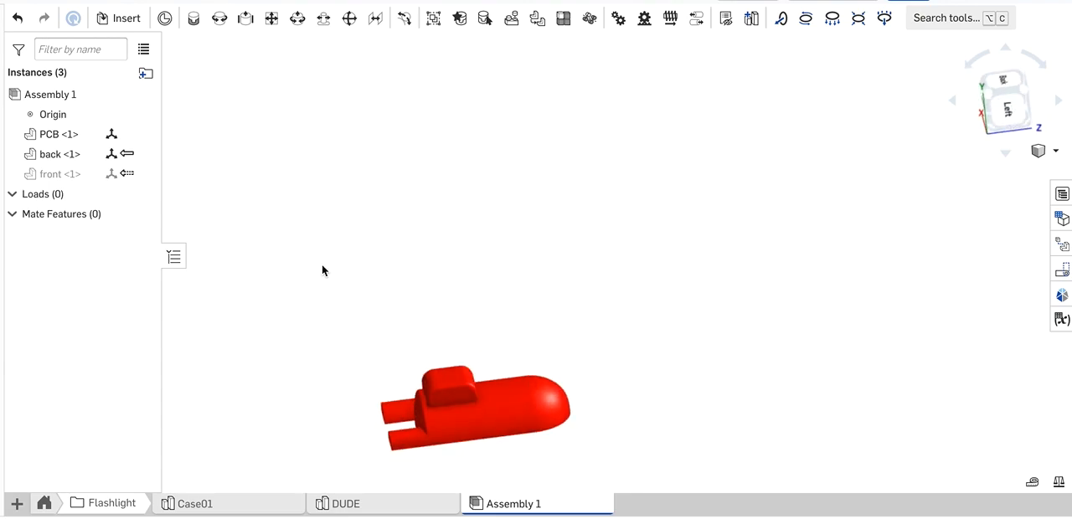
View the assembly from the PCB side and show the hidden front shell instance.
click(446, 378)
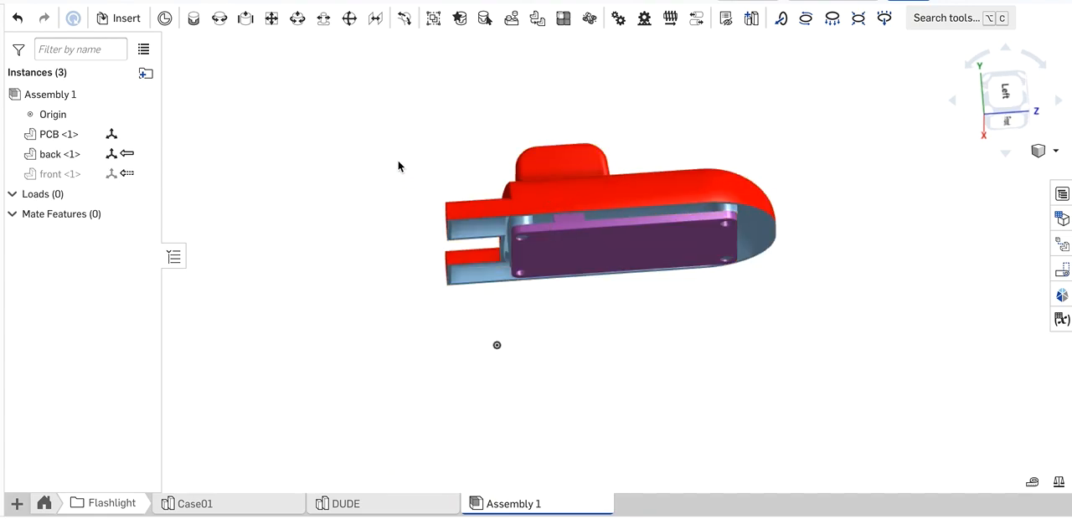
click(53, 174)
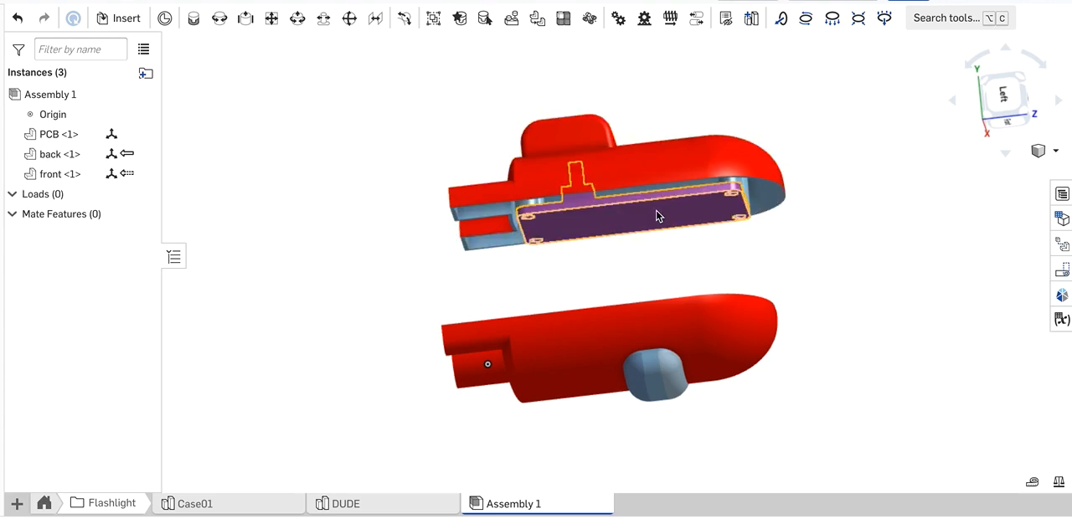
mouse_move(690, 242)
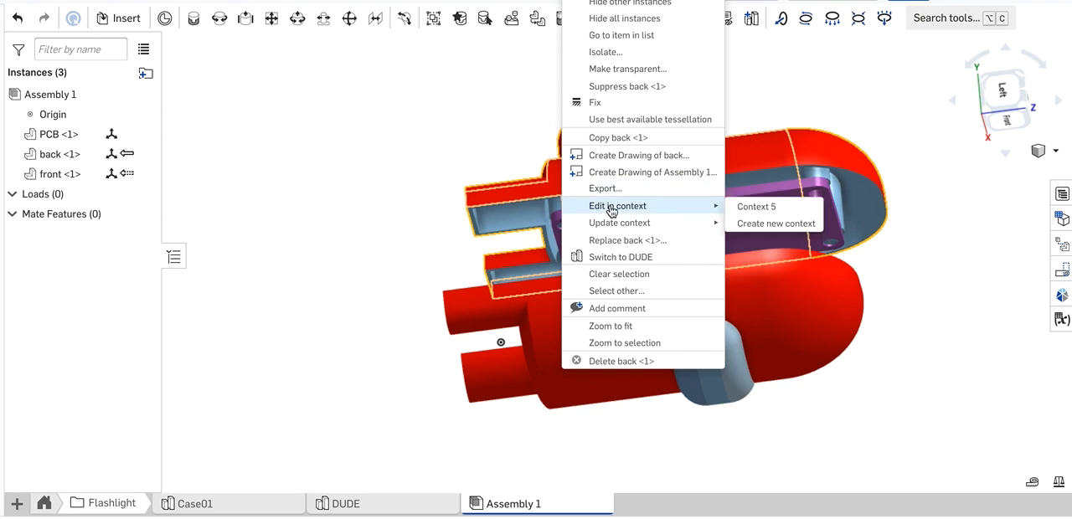
mouse_move(776, 224)
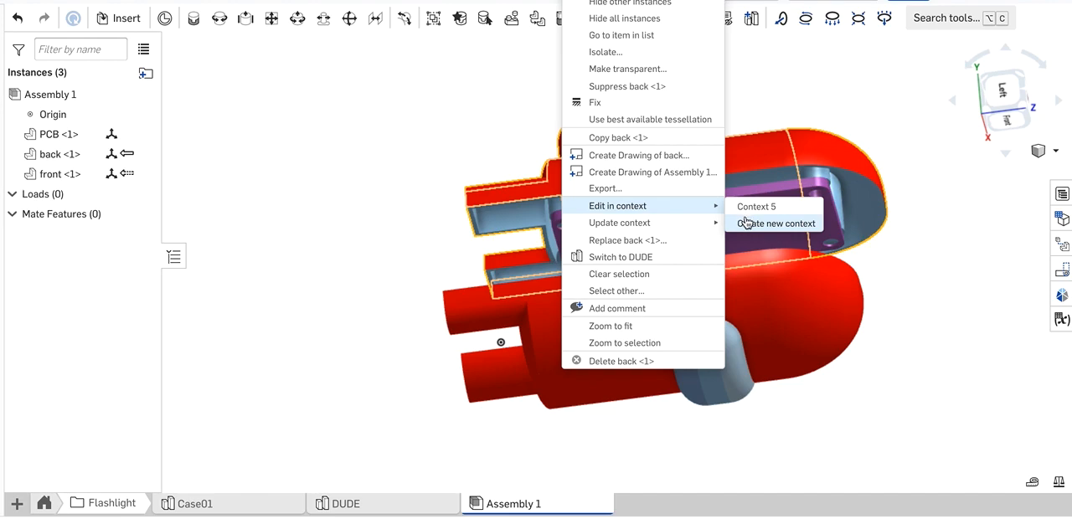